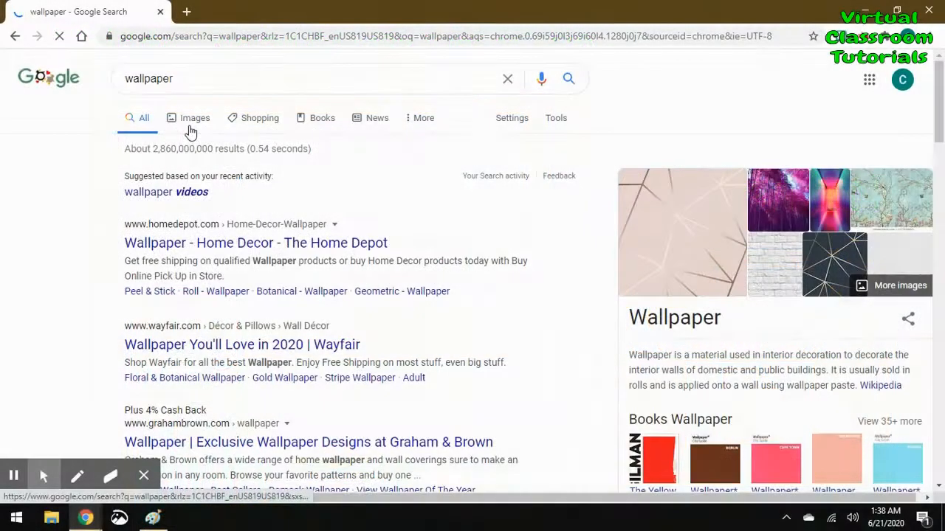
Show image results for 'wallpaper' filtered to noncommercial reuse and browse down to the damask result.
click(195, 118)
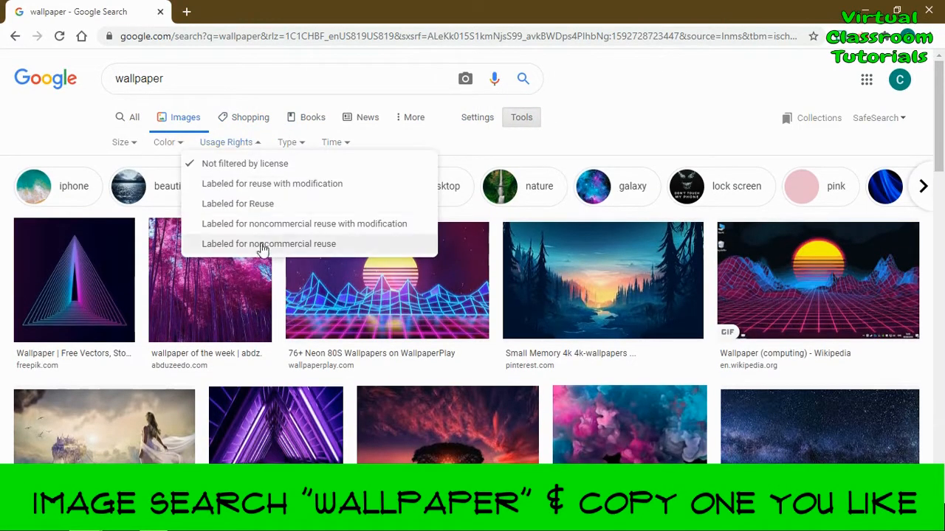
click(269, 243)
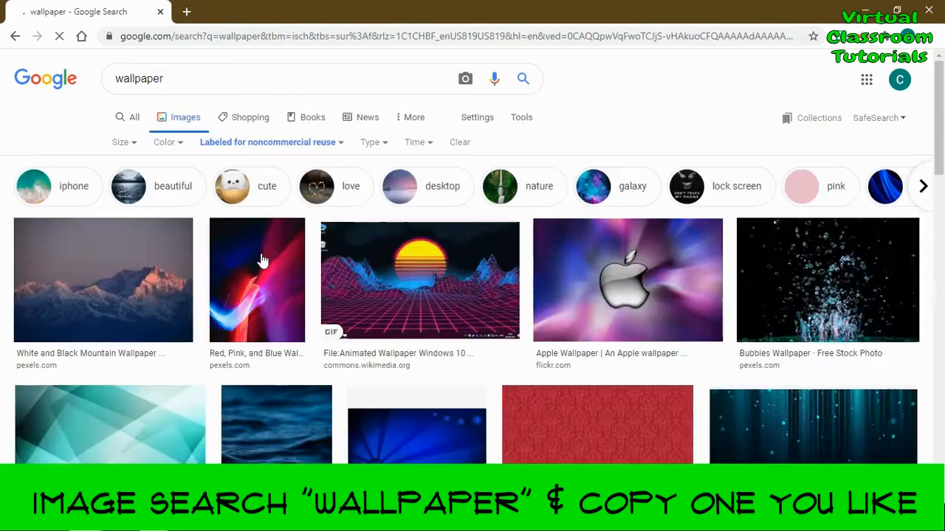
scroll(down, 3)
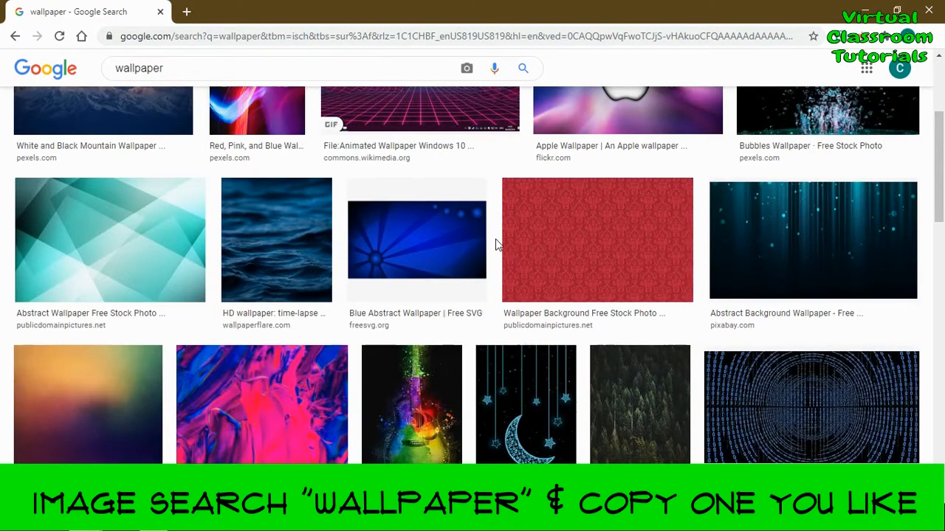
scroll(down, 3)
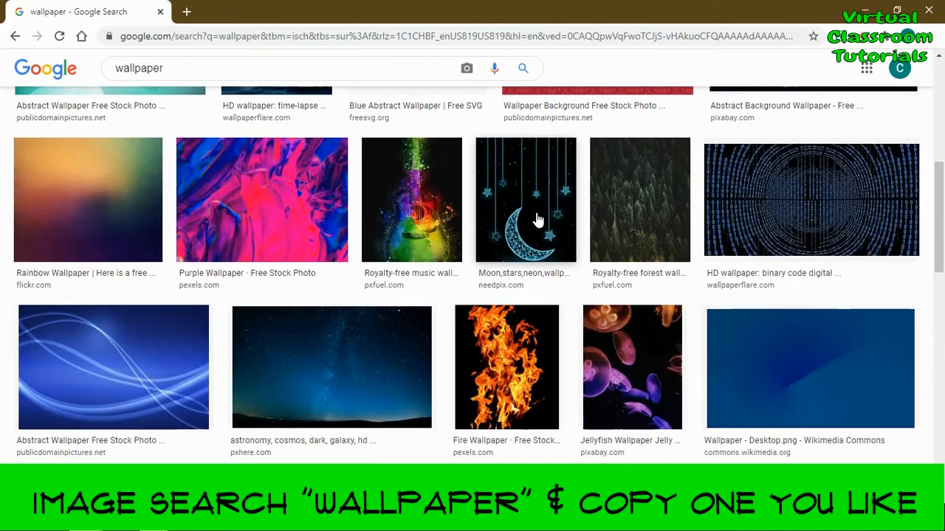
scroll(down, 3)
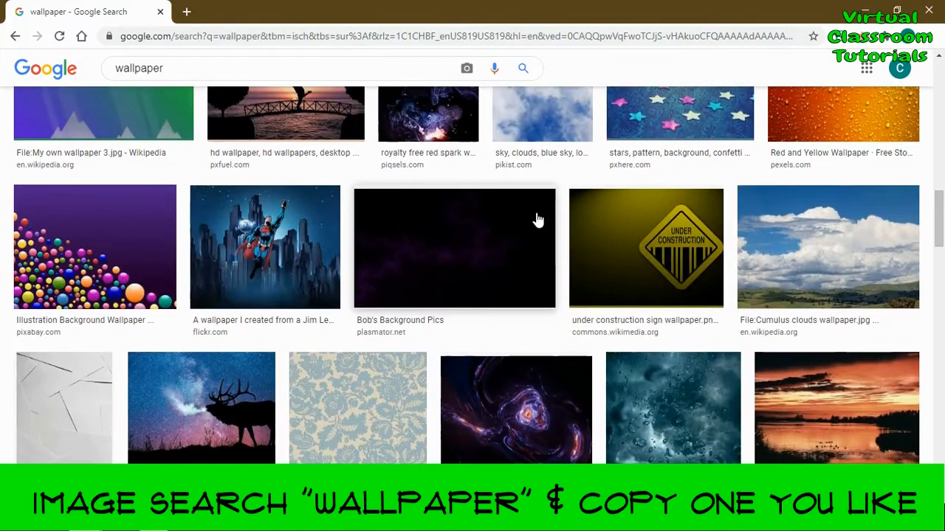
scroll(down, 3)
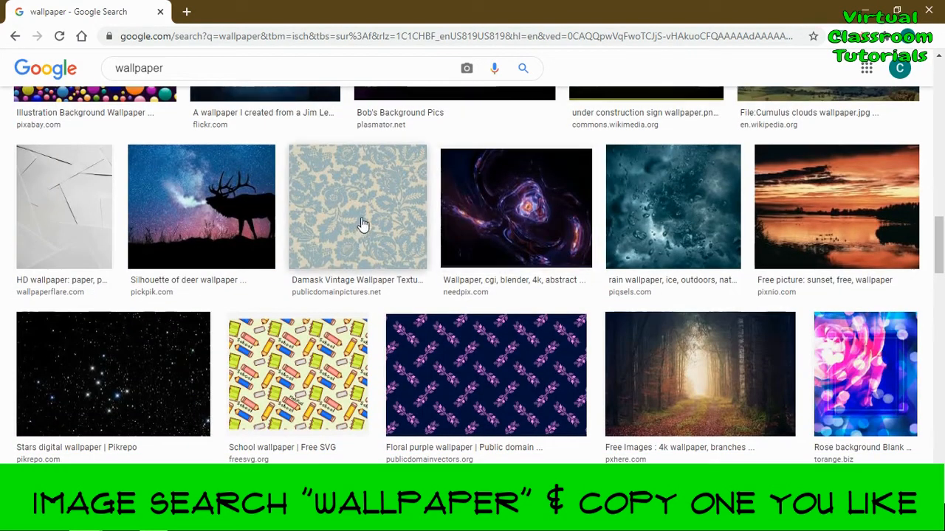
Preview the blue damask wallpaper image and copy it to the clipboard.
click(357, 222)
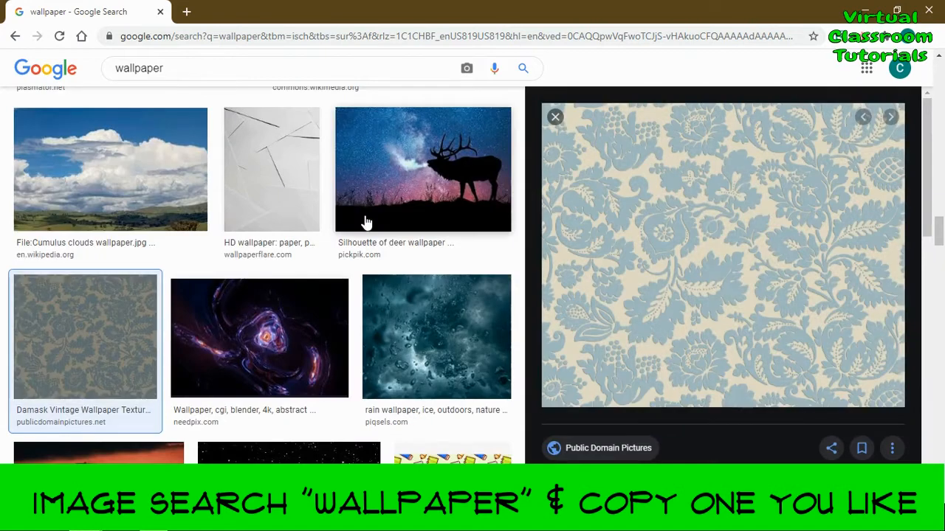
right_click(712, 251)
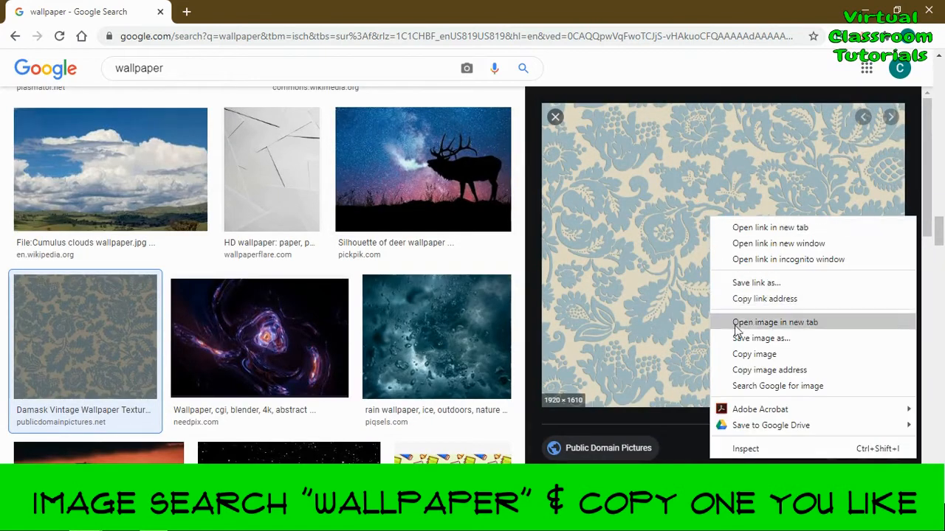
click(753, 355)
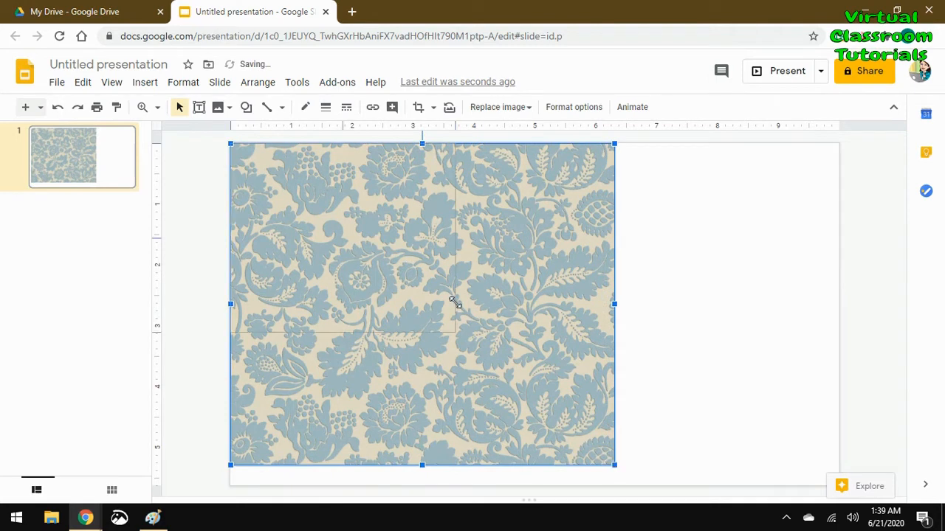
Shrink the pasted damask image and place a duplicate tile beside it across the slide top.
drag(614, 464, 426, 305)
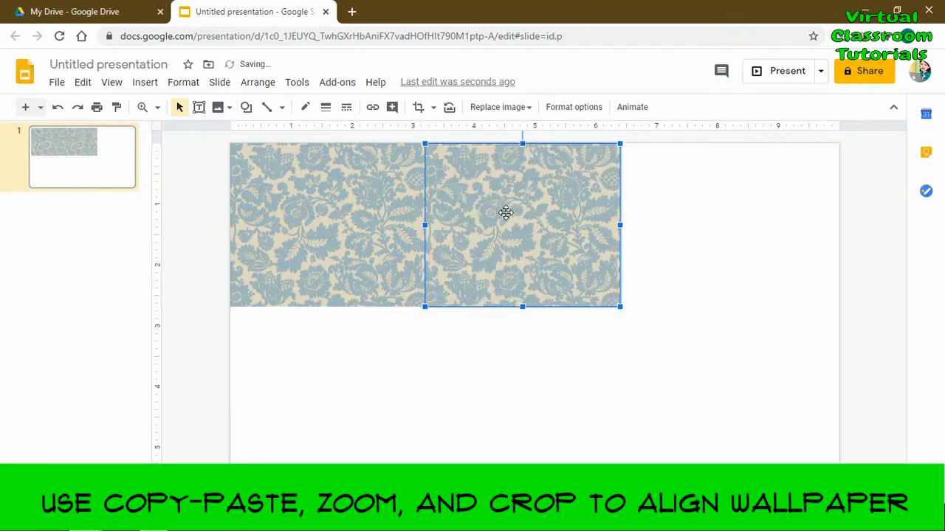
drag(505, 214, 538, 224)
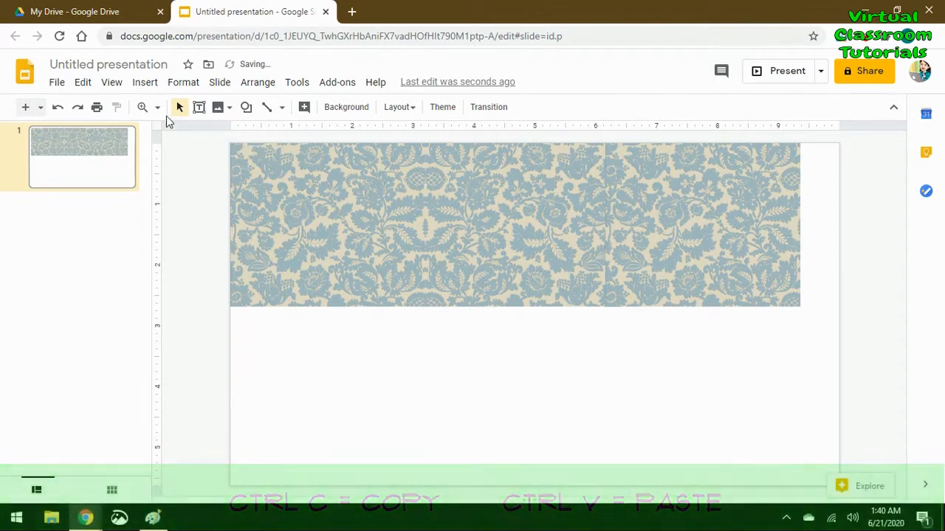
Zoom into the tile seams, nudge tiles so the damask pattern runs continuously, then fit the slide in view.
click(142, 106)
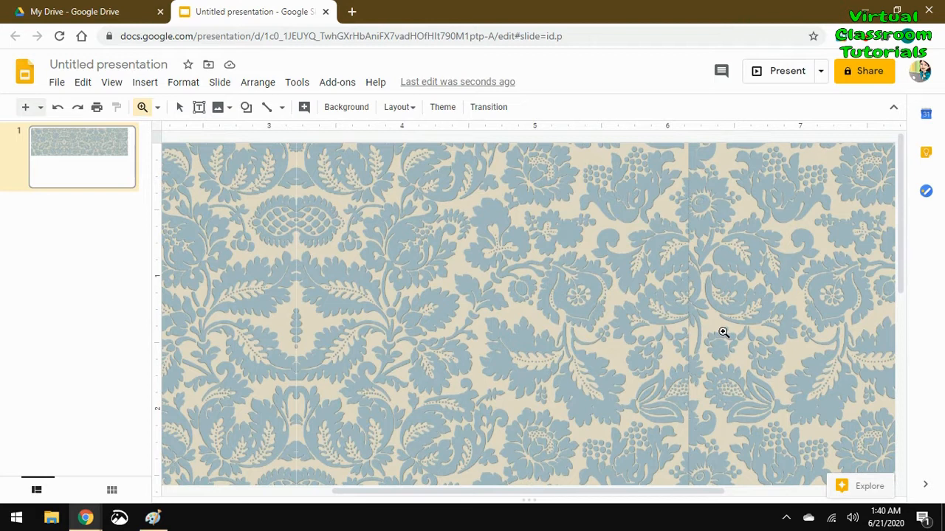
click(724, 332)
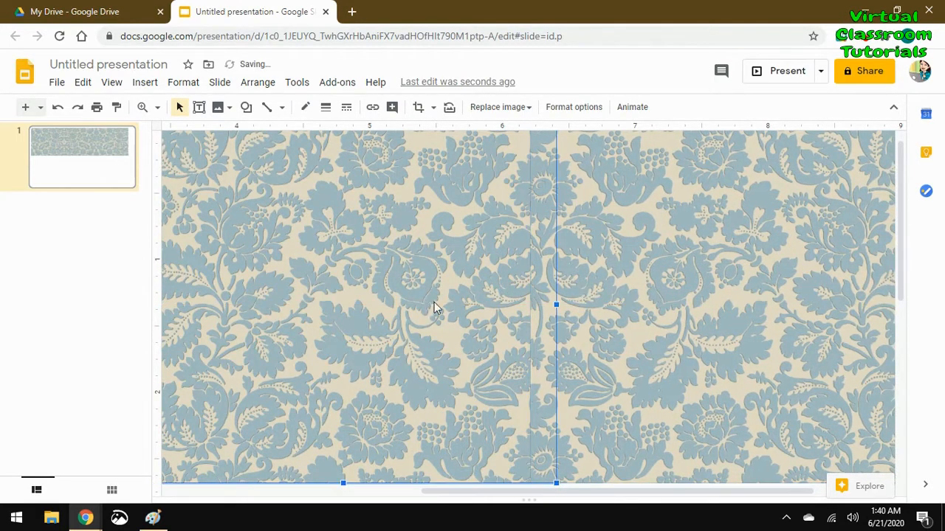
click(420, 106)
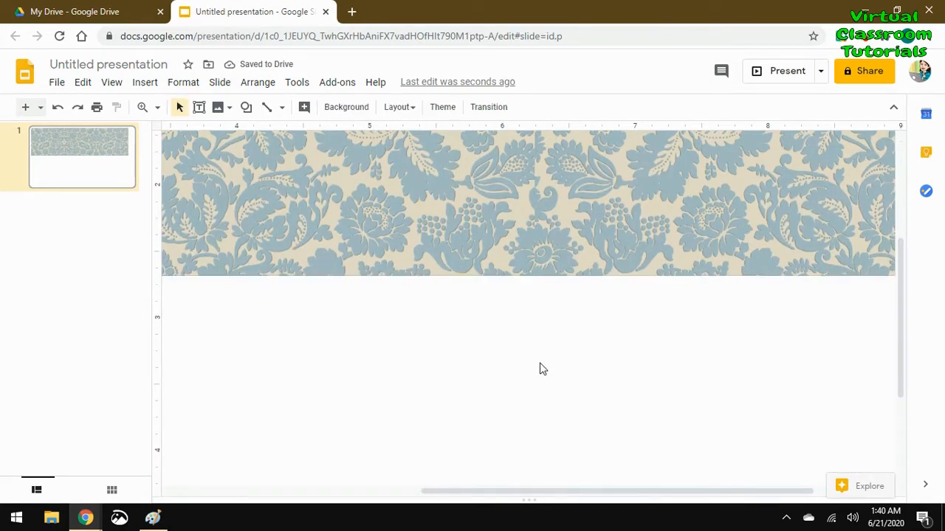
click(142, 106)
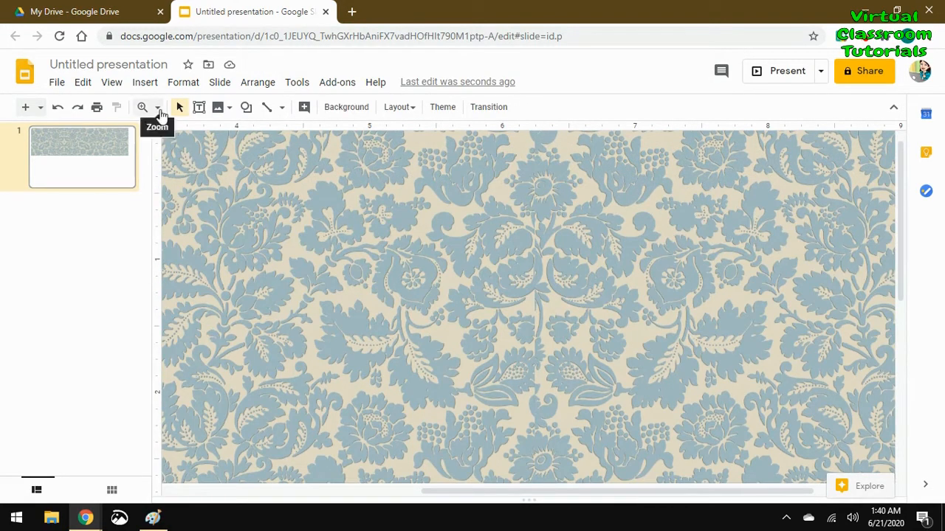
click(142, 107)
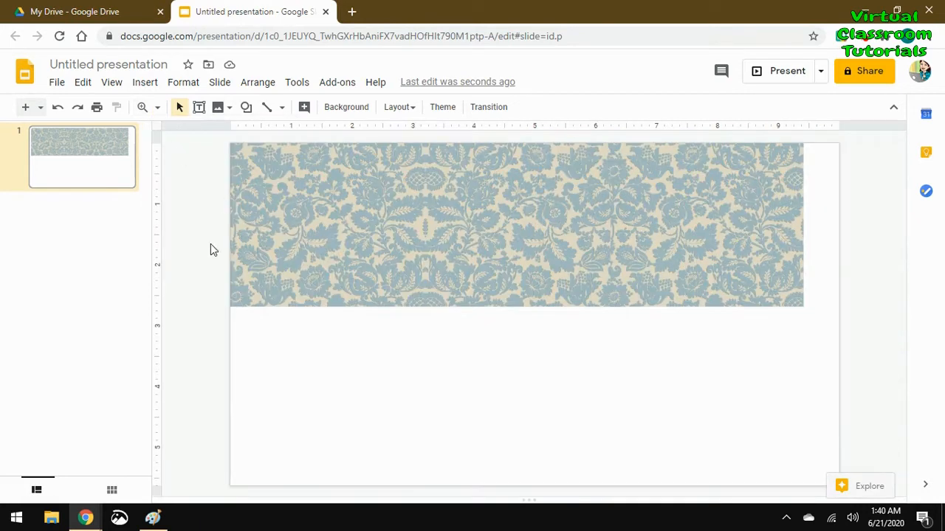
click(325, 221)
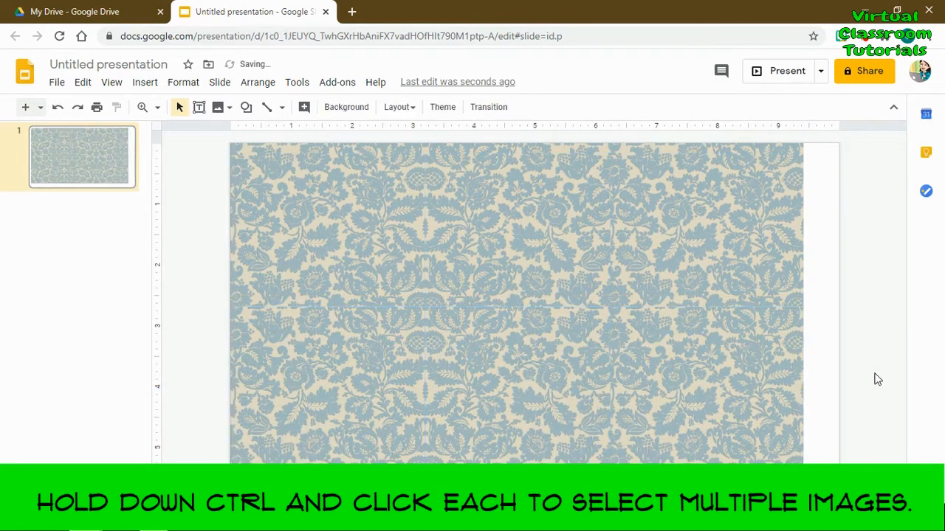
Add further rows of damask tiles and preview the filled slide full screen.
click(687, 369)
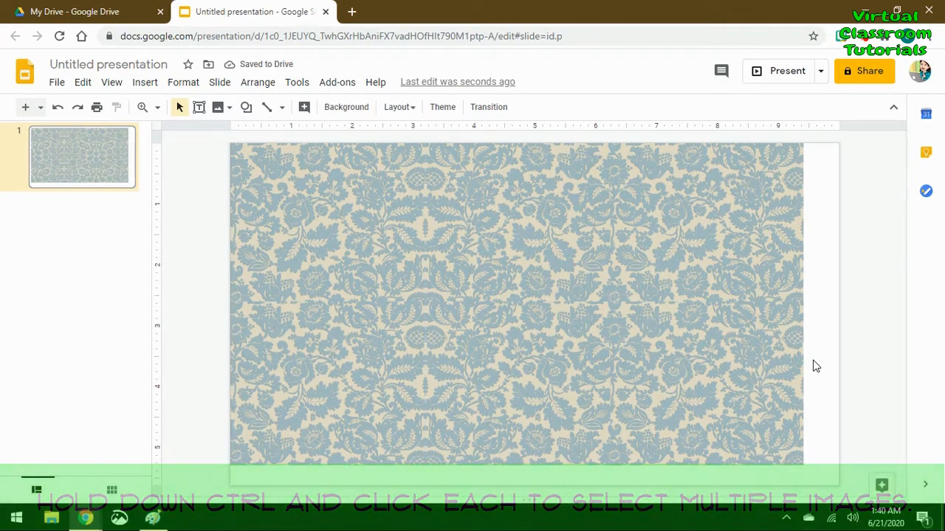
click(779, 71)
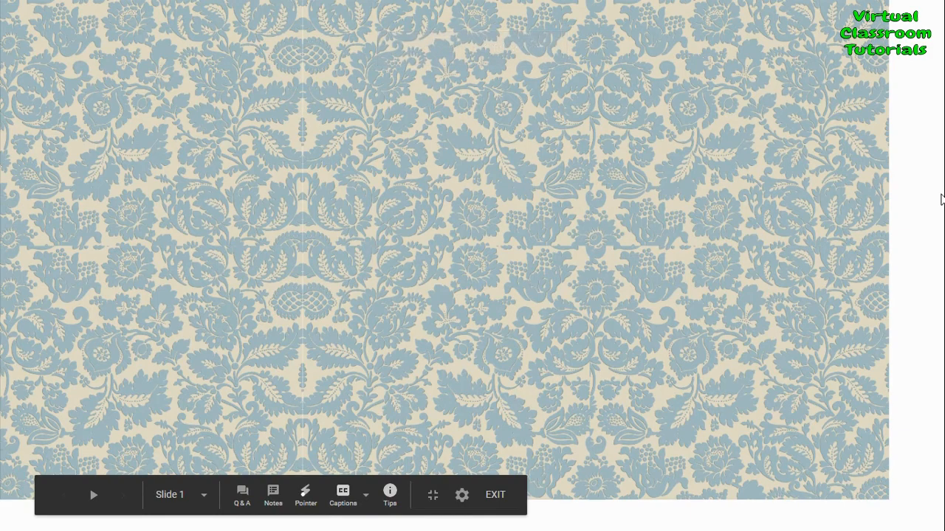
click(496, 494)
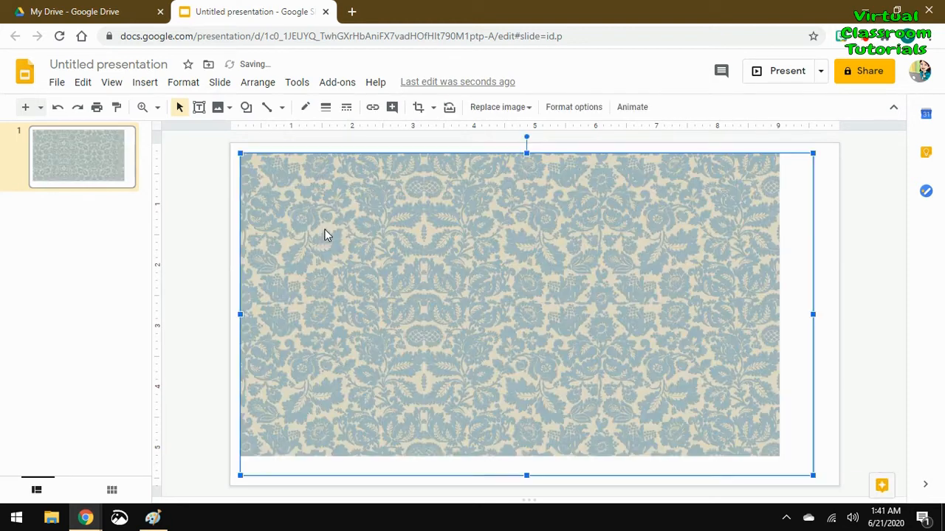
Select all wallpaper tiles together and stretch the combined wallpaper to the slide's edges.
click(419, 107)
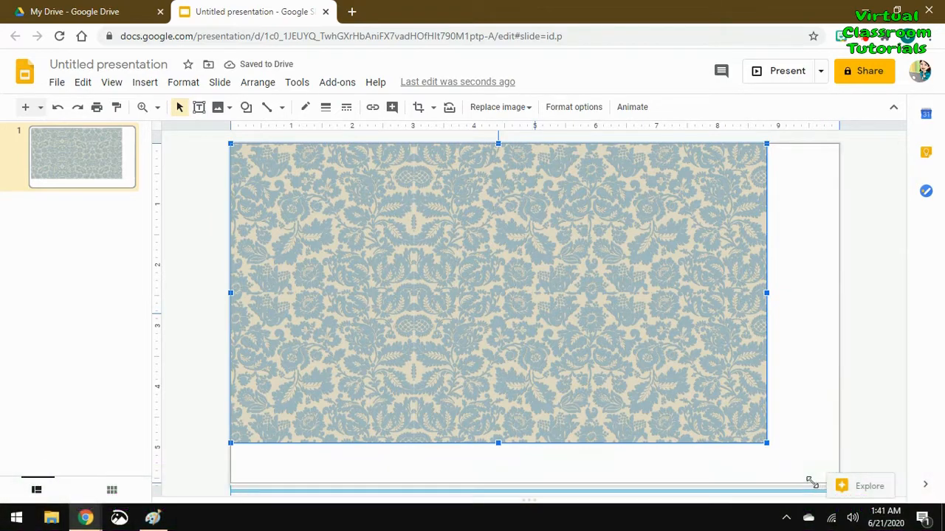
drag(765, 443, 838, 484)
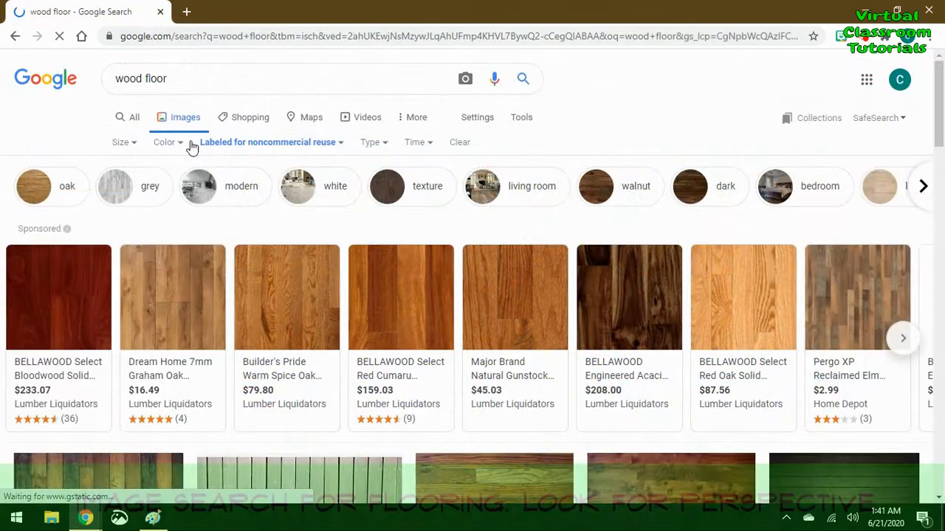
Browse the 'wood floor' image results and preview the Reclaimed Wood Floor room photo.
scroll(down, 3)
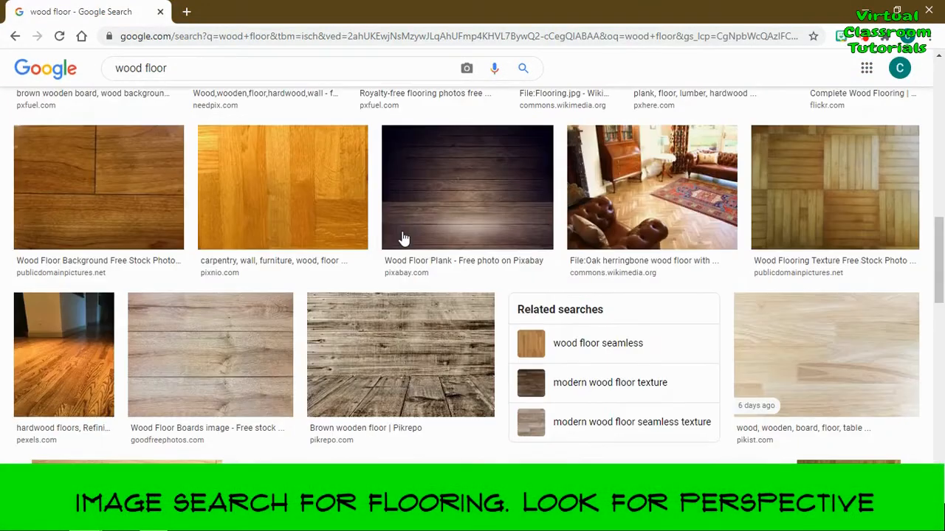
scroll(down, 3)
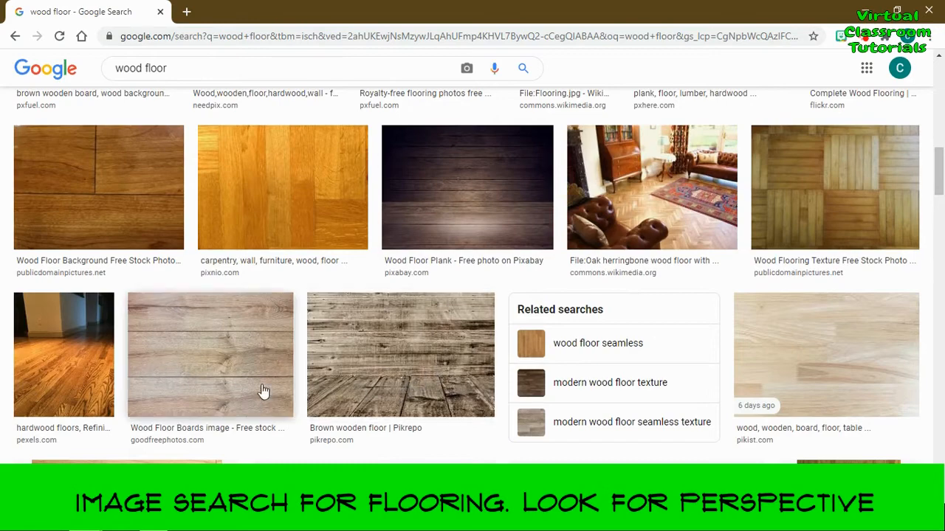
scroll(down, 3)
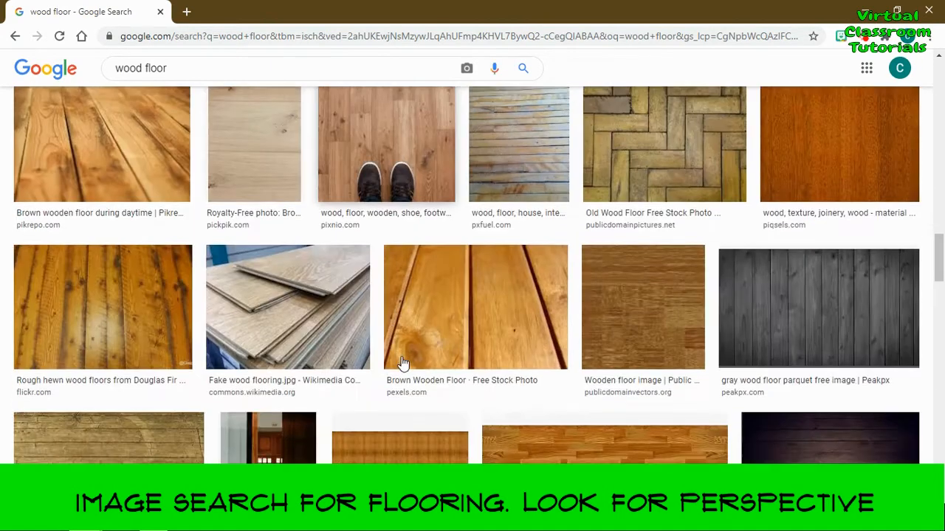
scroll(down, 3)
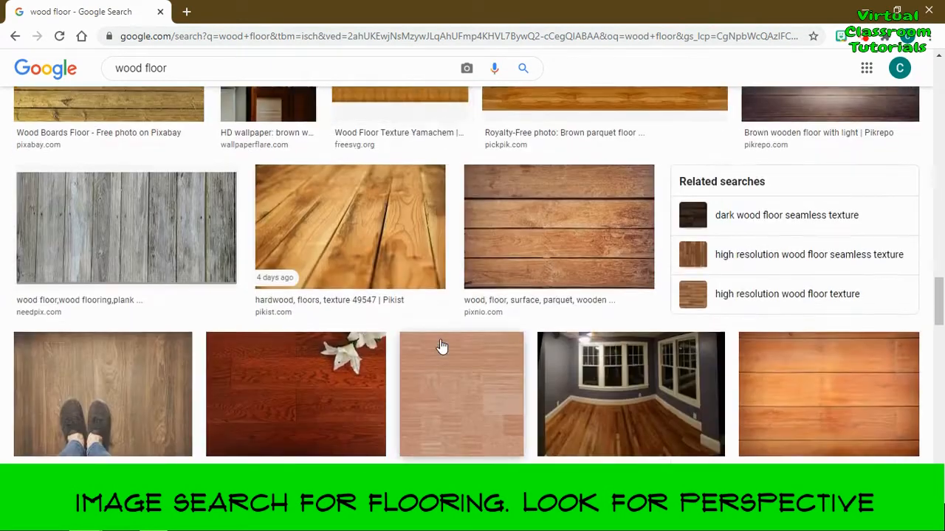
scroll(down, 3)
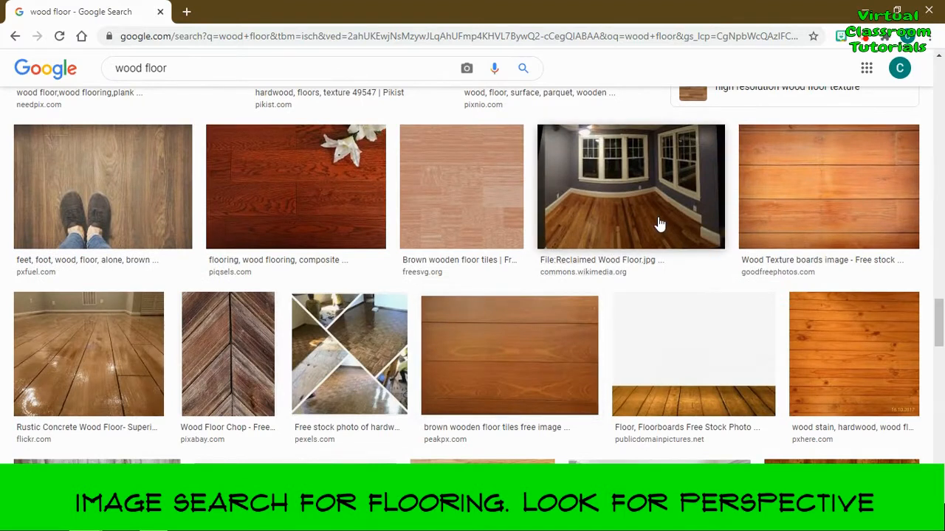
click(632, 186)
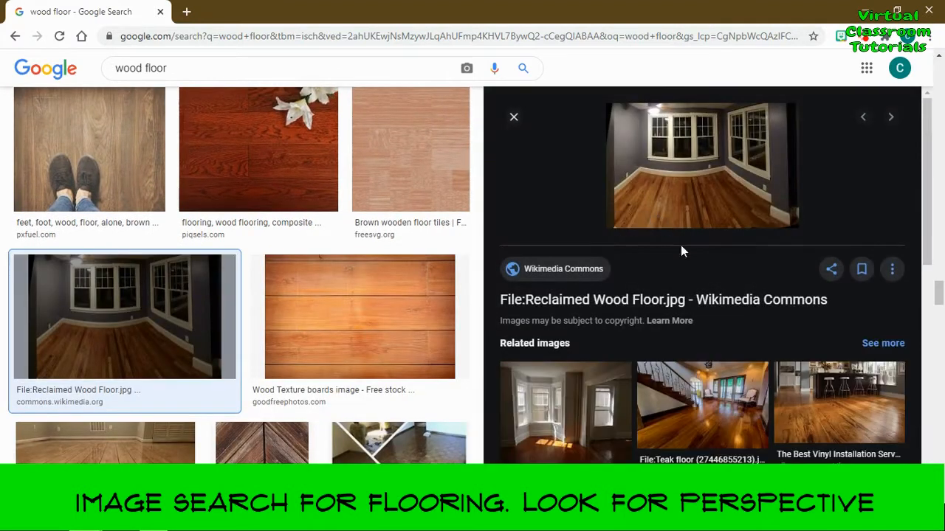
scroll(down, 3)
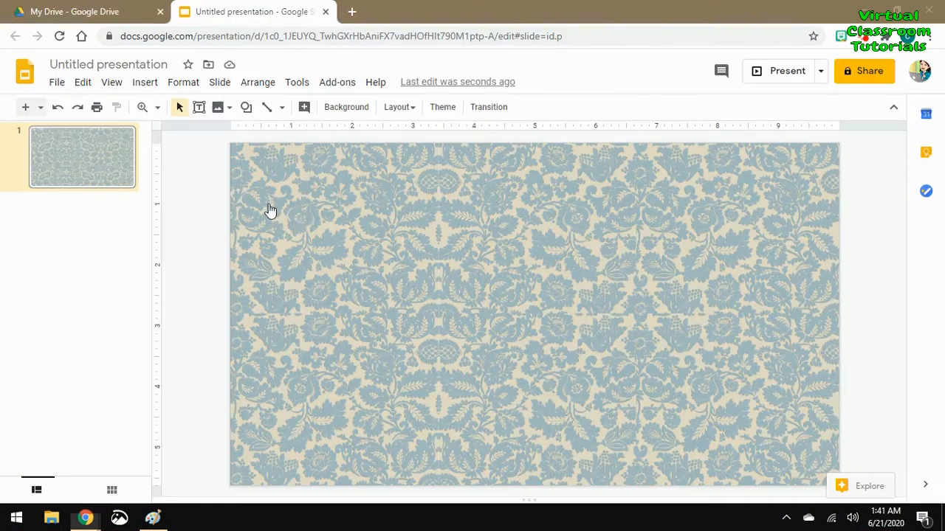
mouse_move(342, 284)
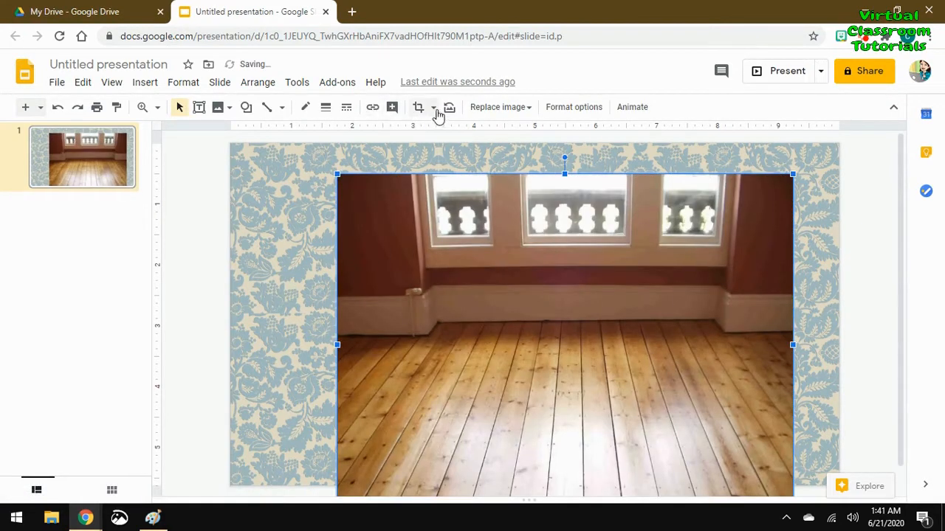
Mask the wood floor photo to a trapezoid and reposition it so only floorboards show along the bottom.
click(431, 106)
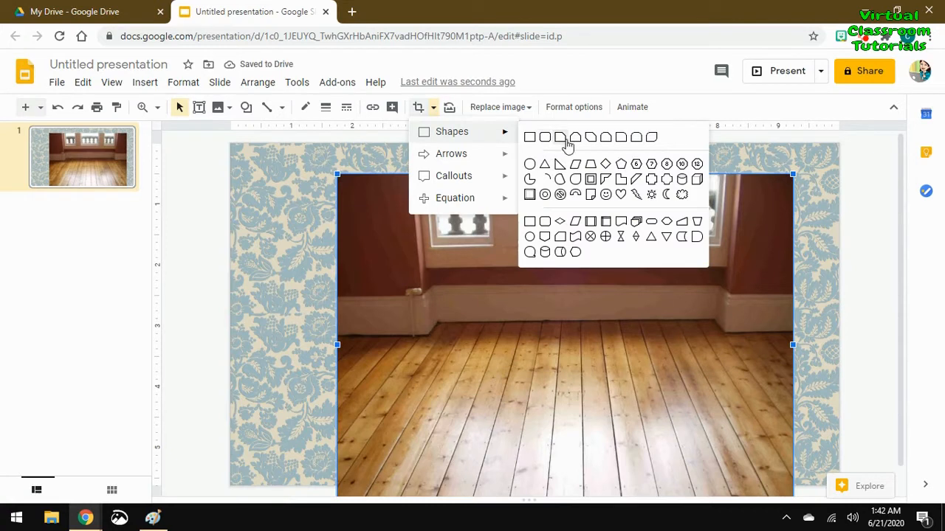
mouse_move(589, 168)
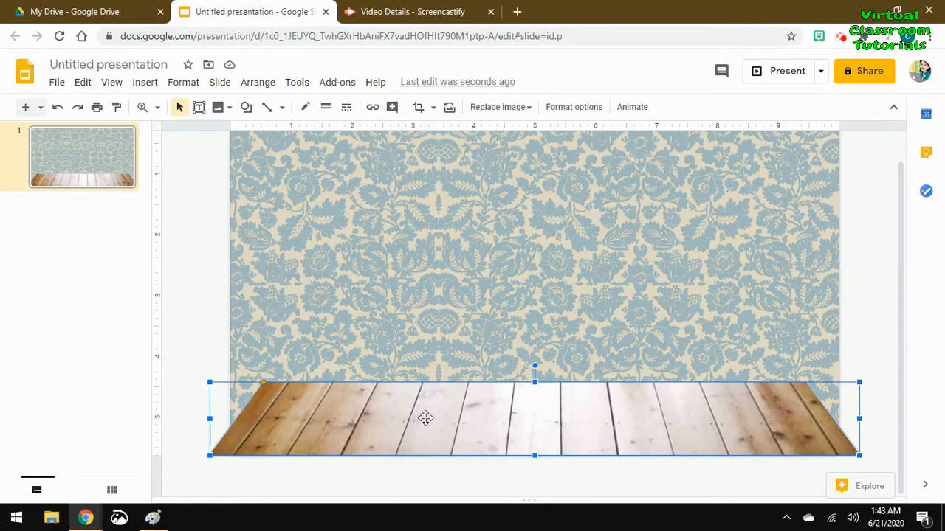
click(420, 107)
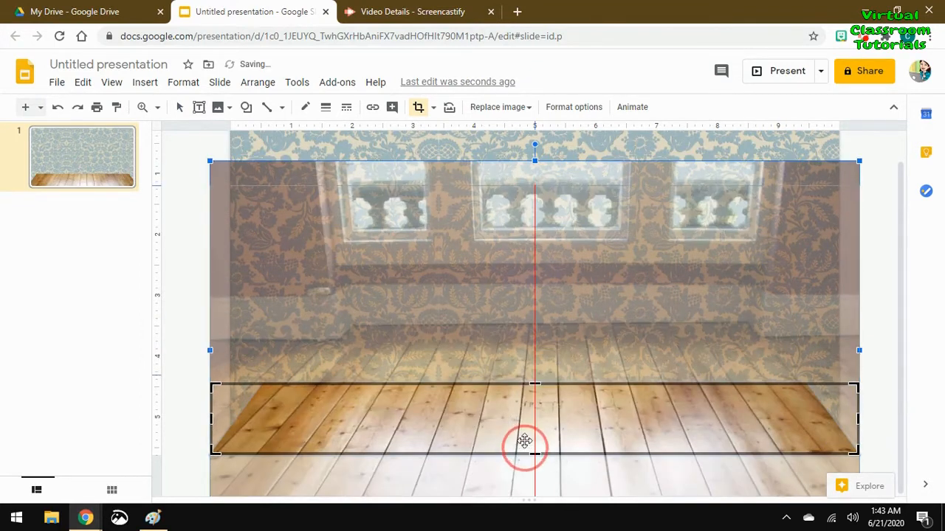
drag(524, 443, 525, 431)
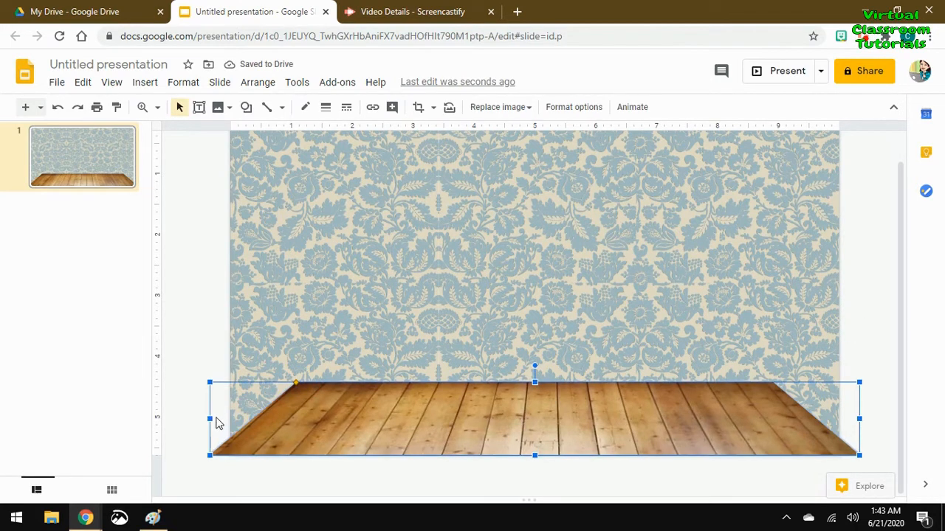
click(158, 107)
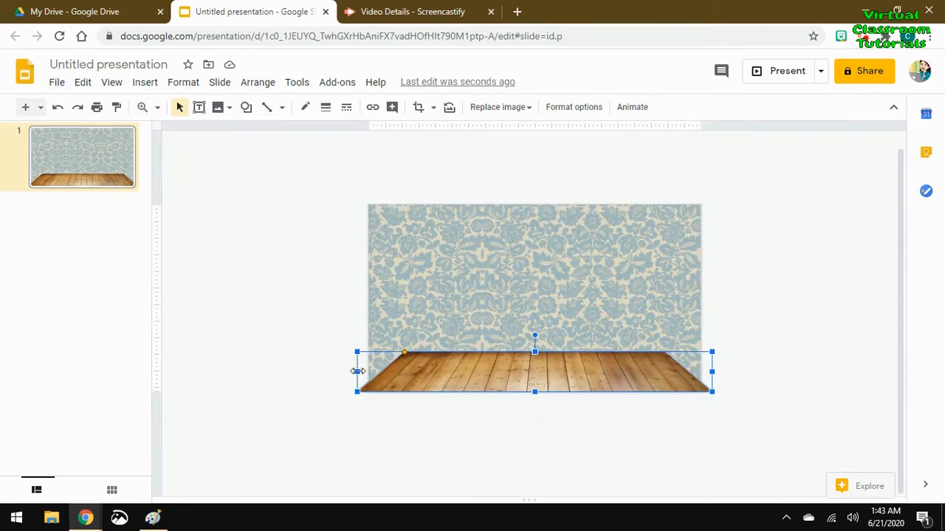
Widen the floor beyond the wall and draw a thin rectangle baseboard along the wall-floor seam.
drag(711, 372, 747, 372)
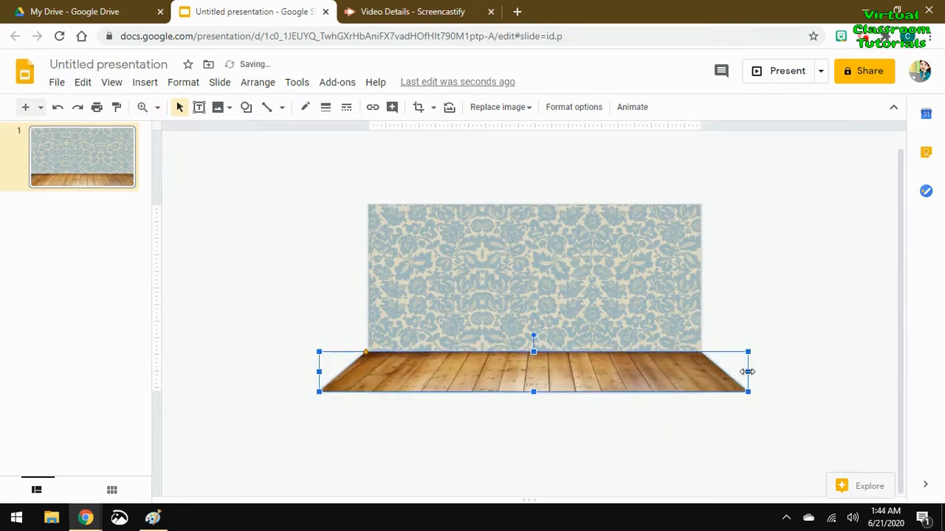
click(245, 106)
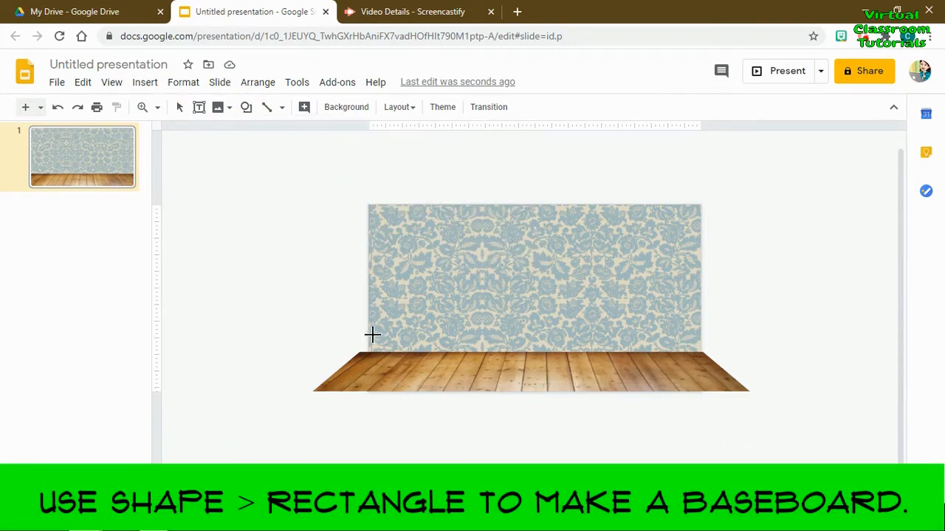
drag(369, 346, 738, 354)
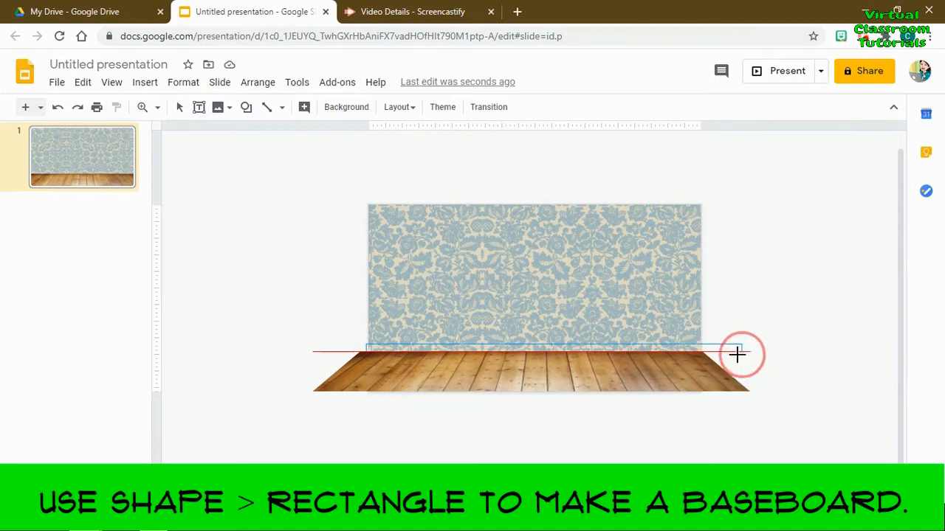
drag(366, 349, 735, 354)
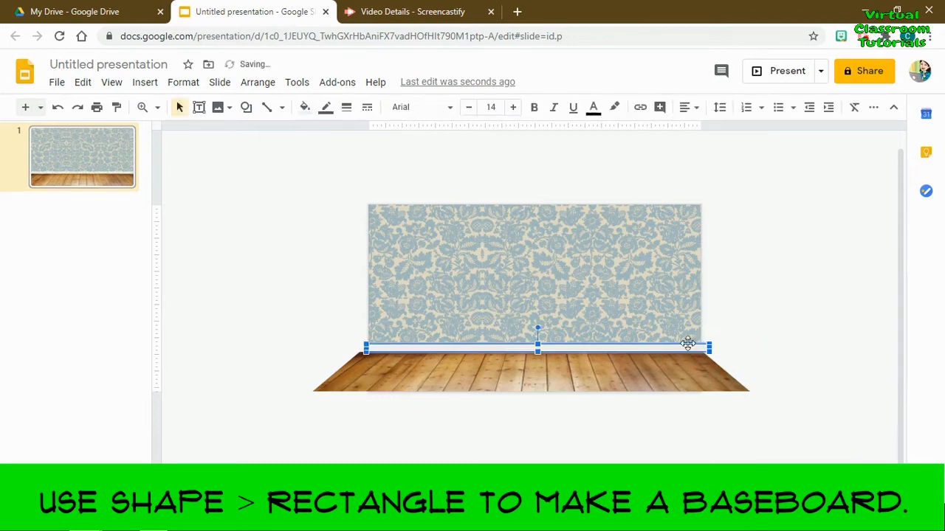
Fill the baseboard rectangle with light gray 3.
click(304, 106)
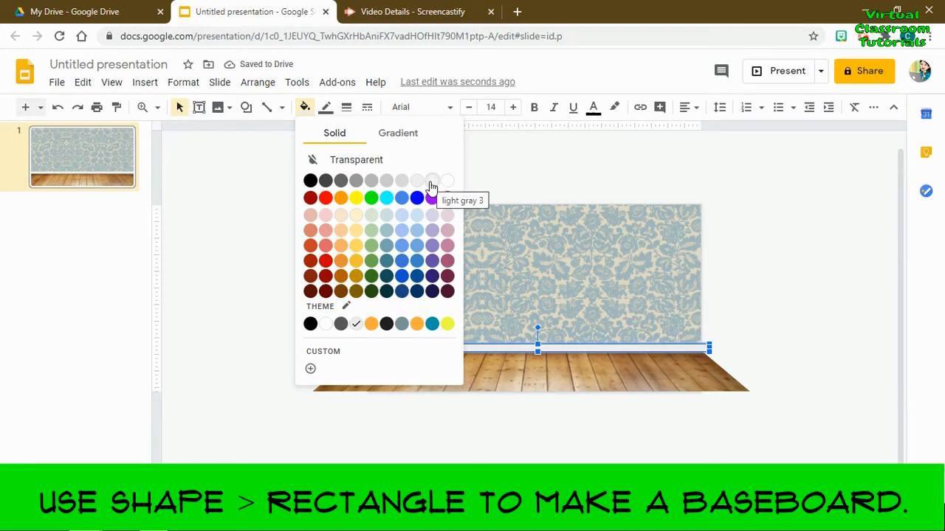
click(431, 180)
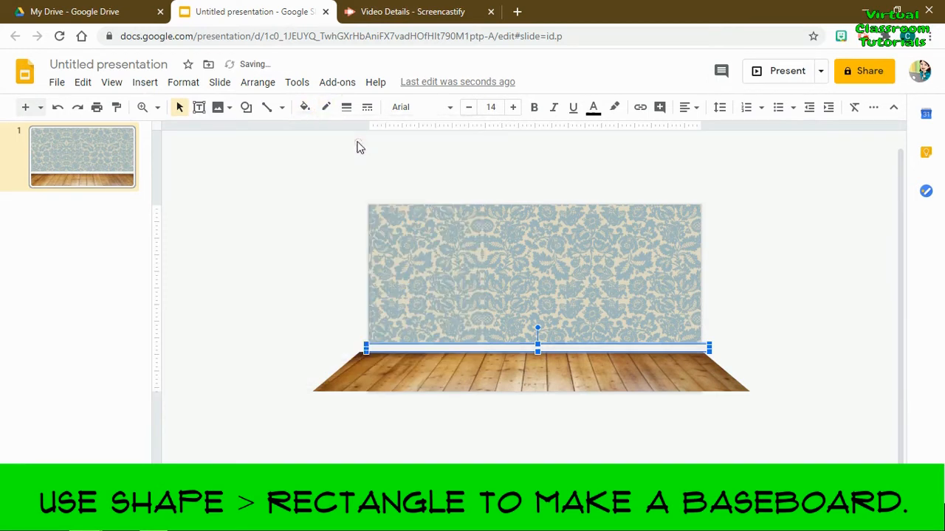
click(142, 106)
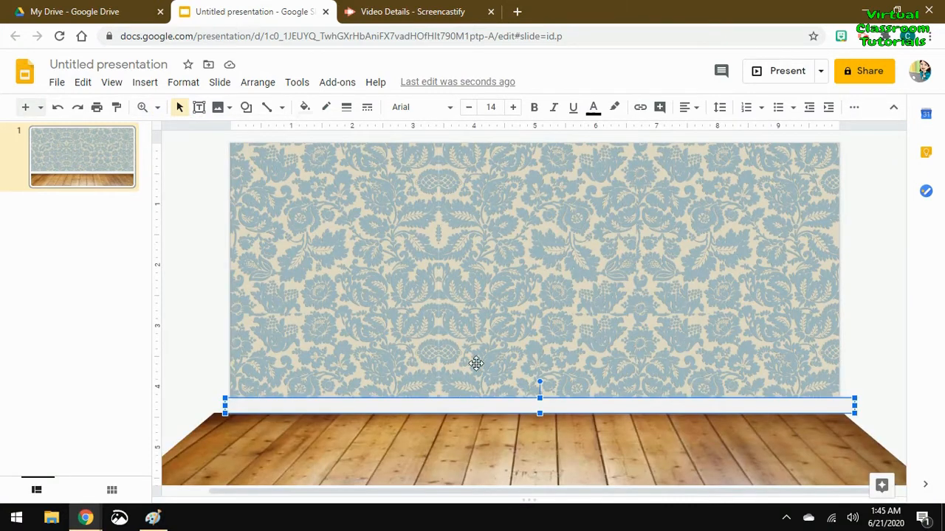
Add a drop shadow to the baseboard via Format options and present the finished room slide full screen.
right_click(475, 364)
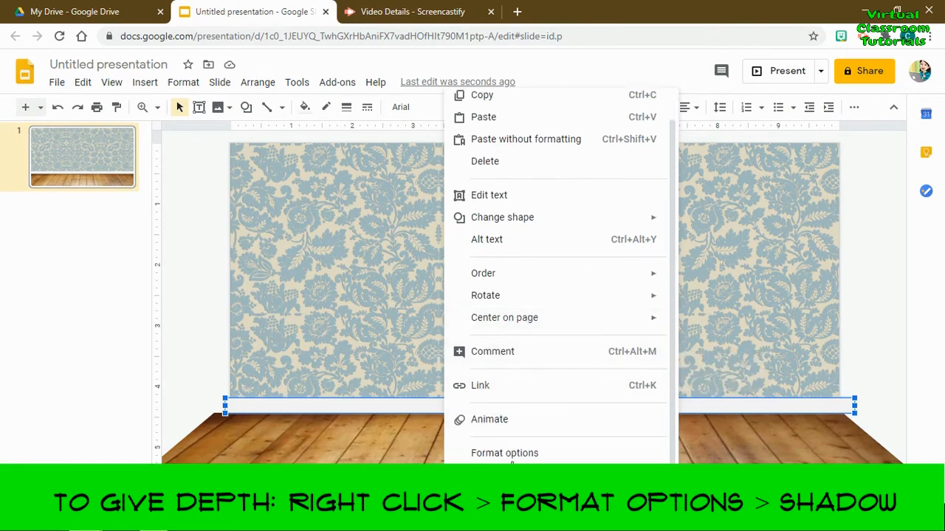
click(505, 454)
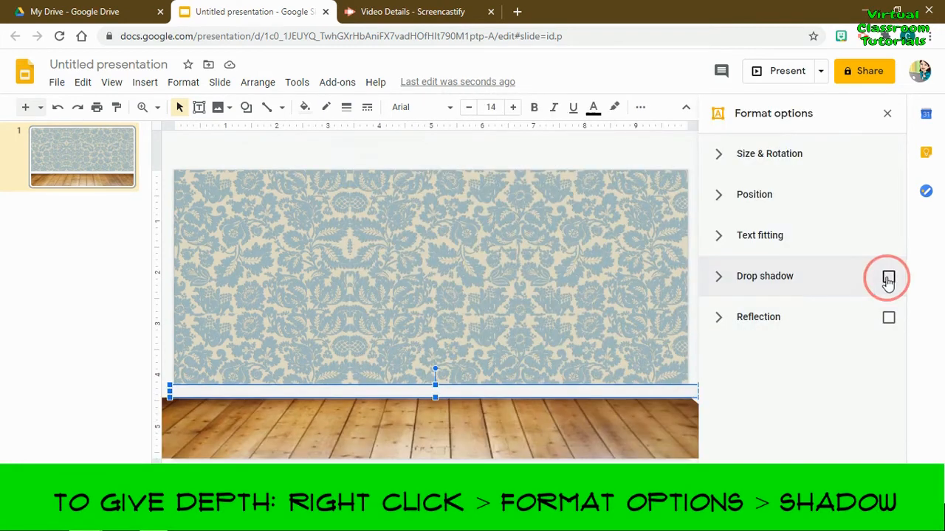
click(885, 277)
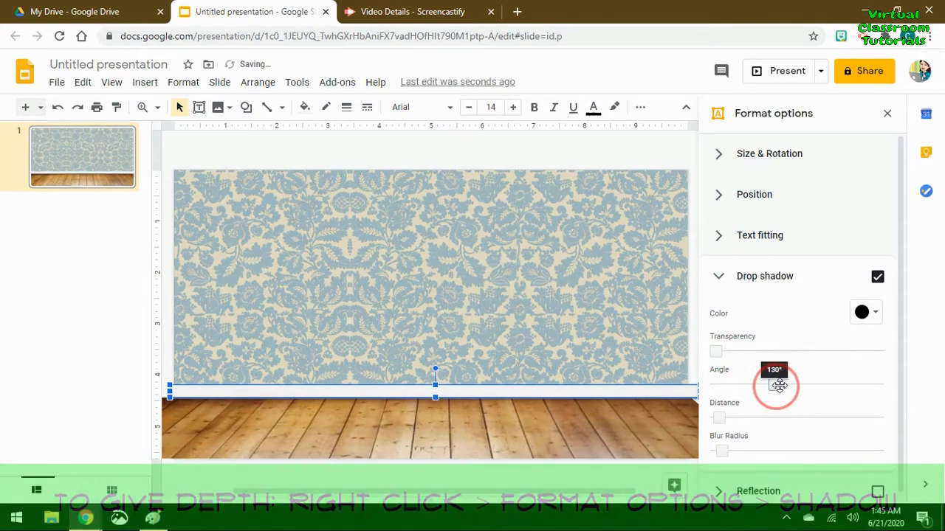
click(780, 71)
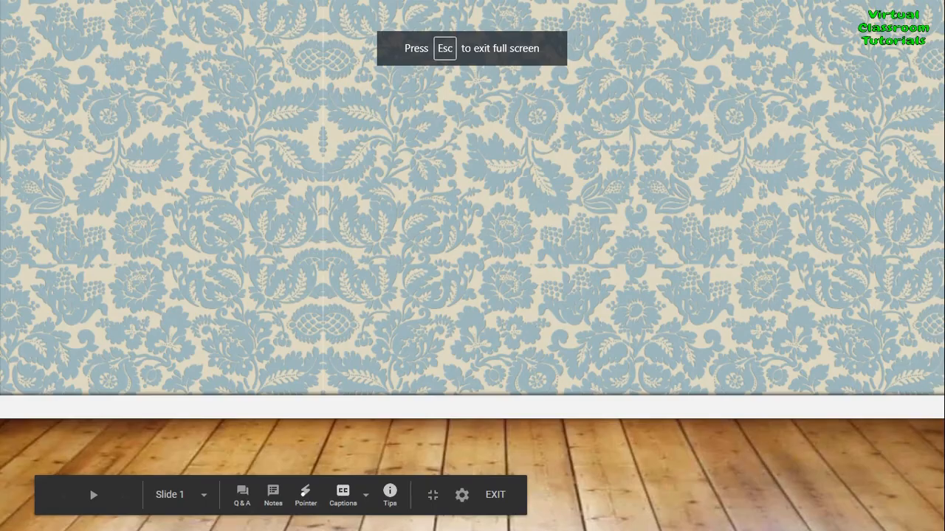